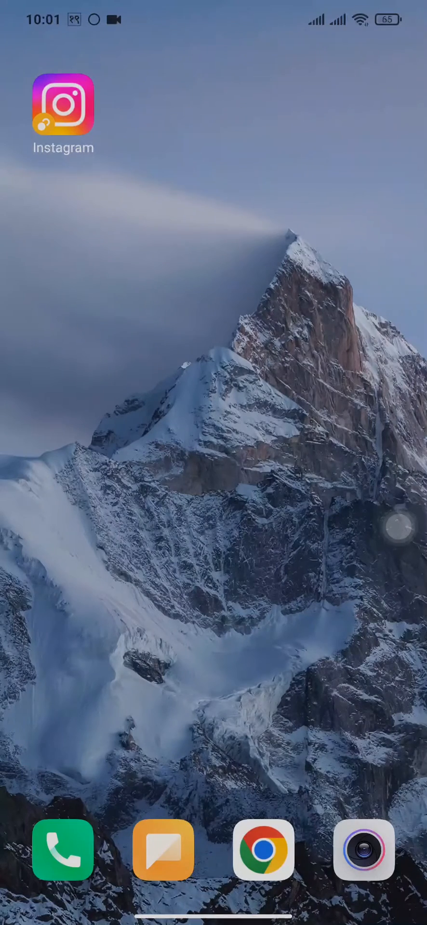
# Launch Instagram and start adding a new story from 'Your story'
pyautogui.click(63, 105)
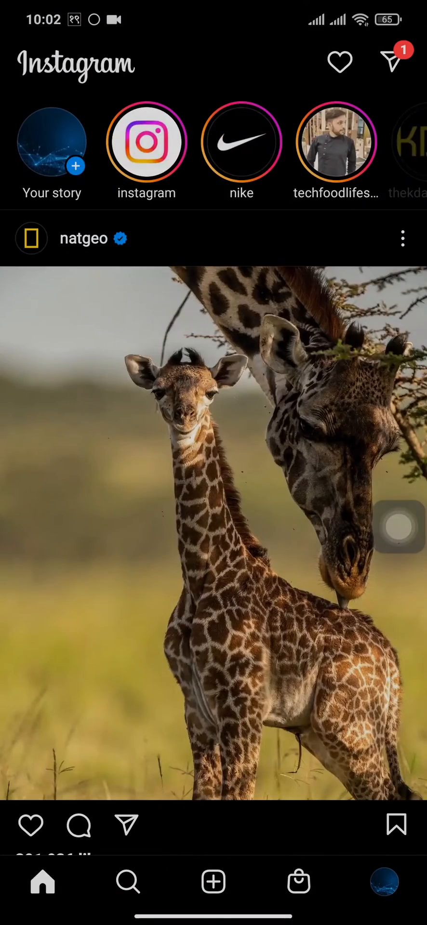
pyautogui.click(51, 142)
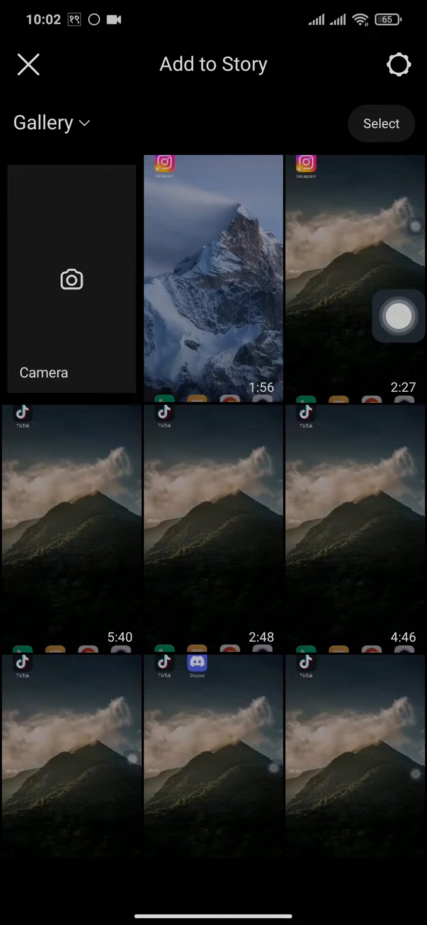
# Switch from the camera to a blank create-mode story canvas
pyautogui.click(72, 279)
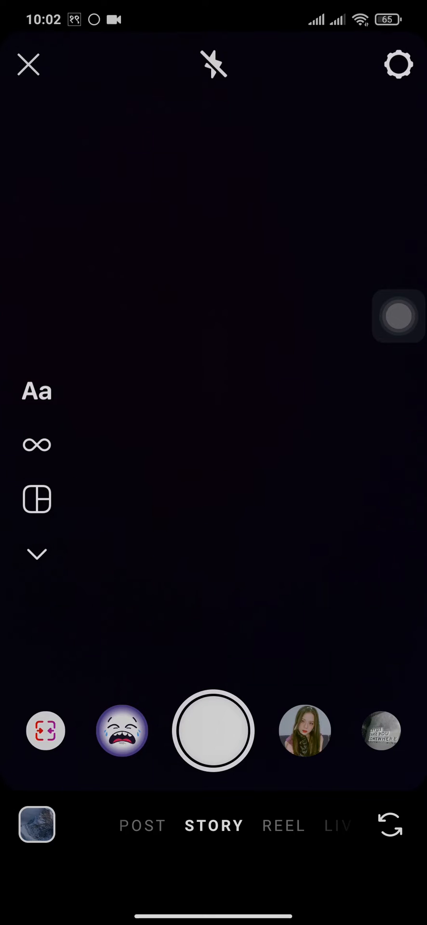
pyautogui.click(213, 730)
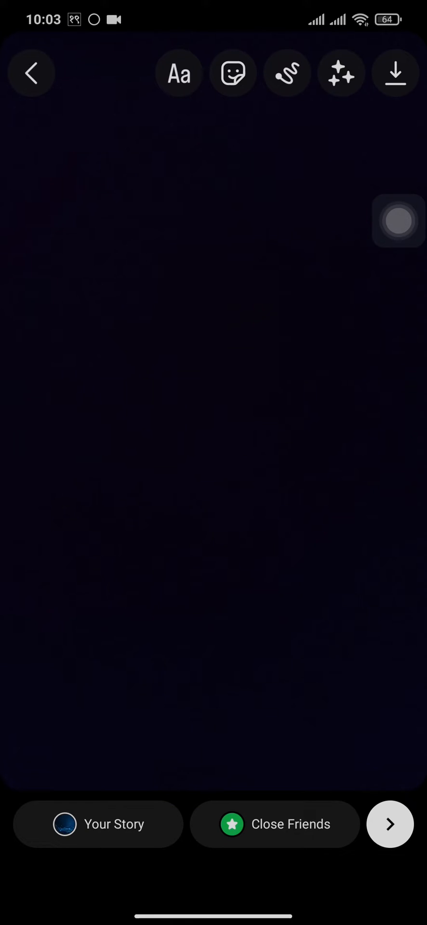
pyautogui.moveTo(401, 222); pyautogui.dragTo(345, 263)
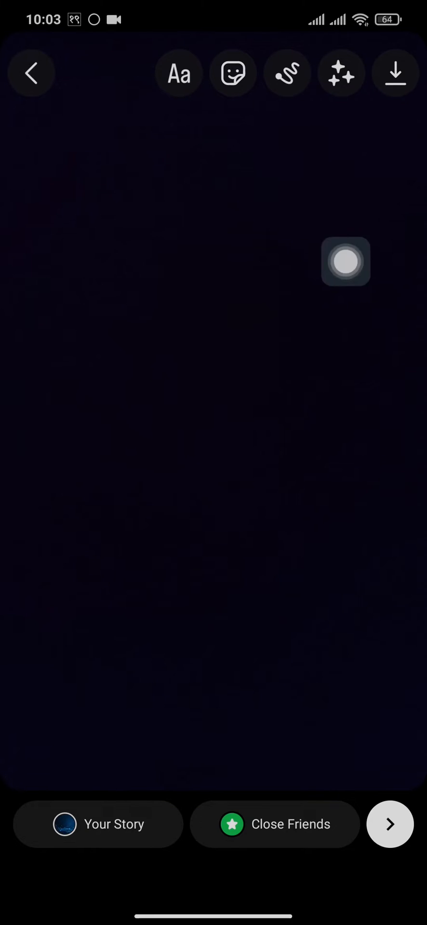
# Enter drawing mode and choose the yellow swatch as the brush colour
pyautogui.click(287, 72)
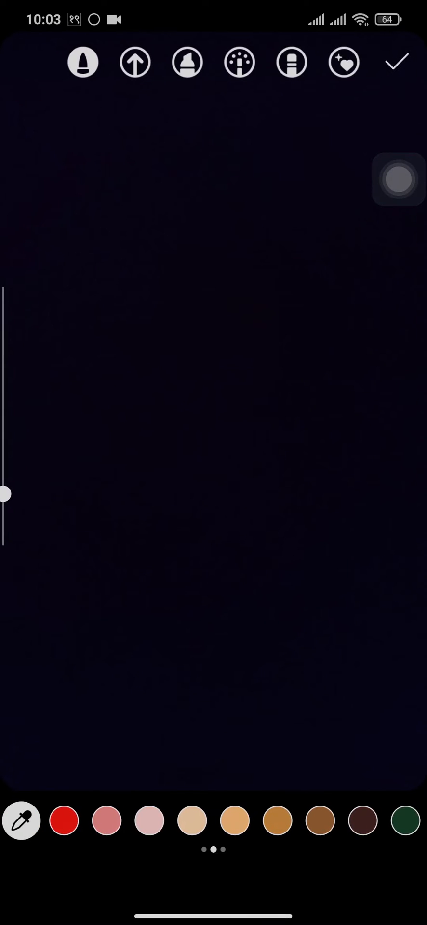
pyautogui.hscroll(-3)
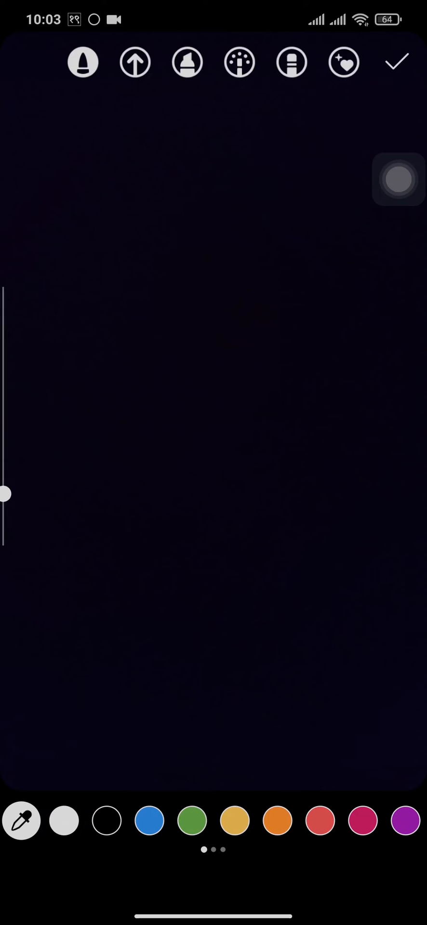
pyautogui.click(22, 820)
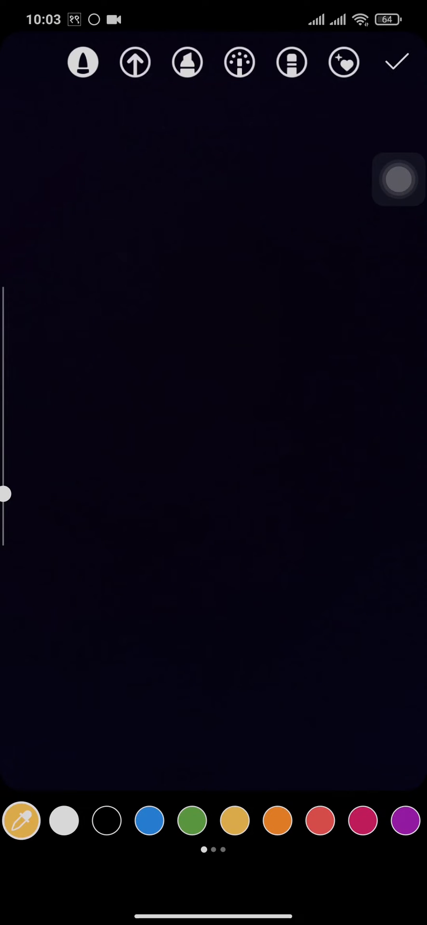
# Fill the whole background, recolour it red then purple, and confirm the drawing
pyautogui.click(234, 821)
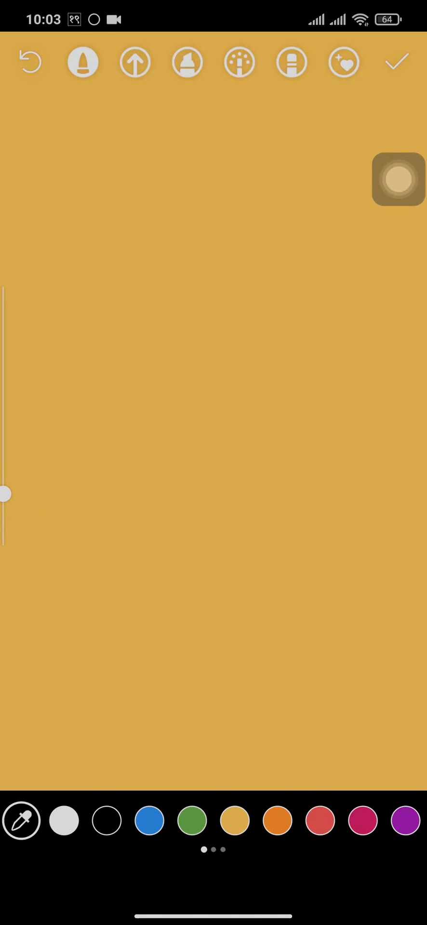
pyautogui.click(320, 820)
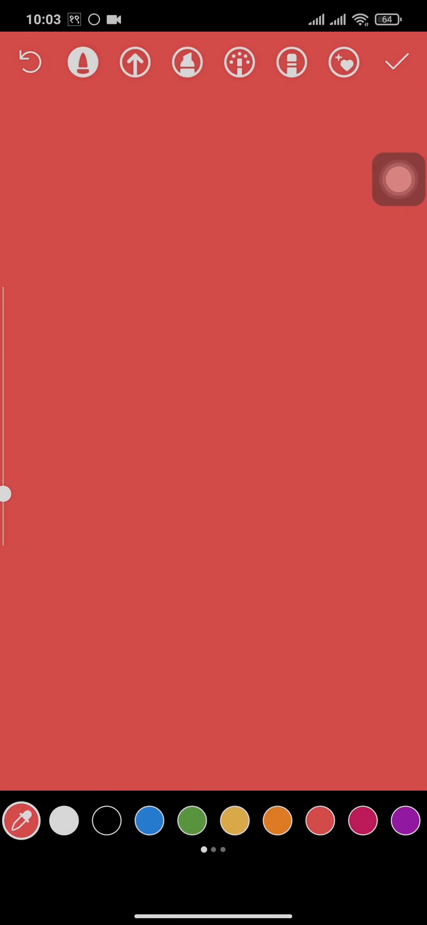
pyautogui.click(405, 820)
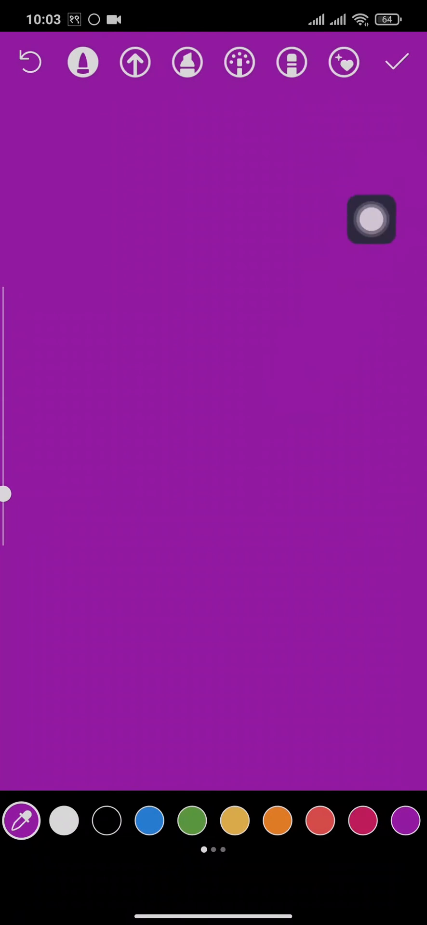
pyautogui.moveTo(371, 220); pyautogui.dragTo(397, 191)
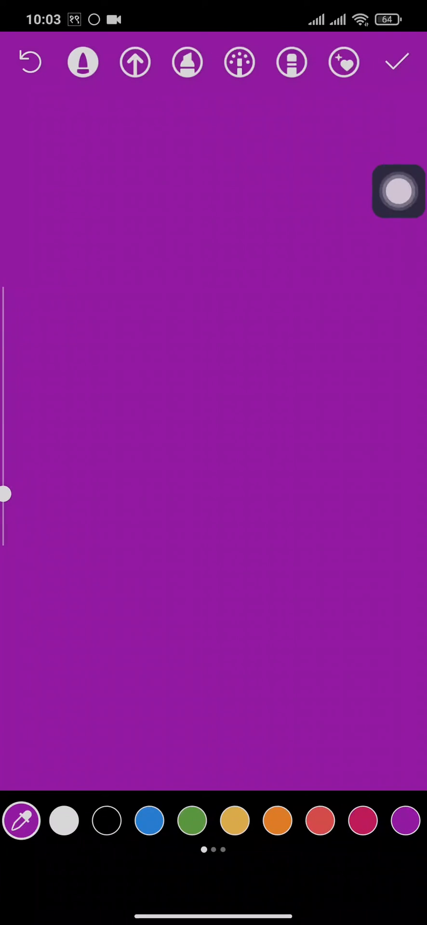
pyautogui.click(395, 61)
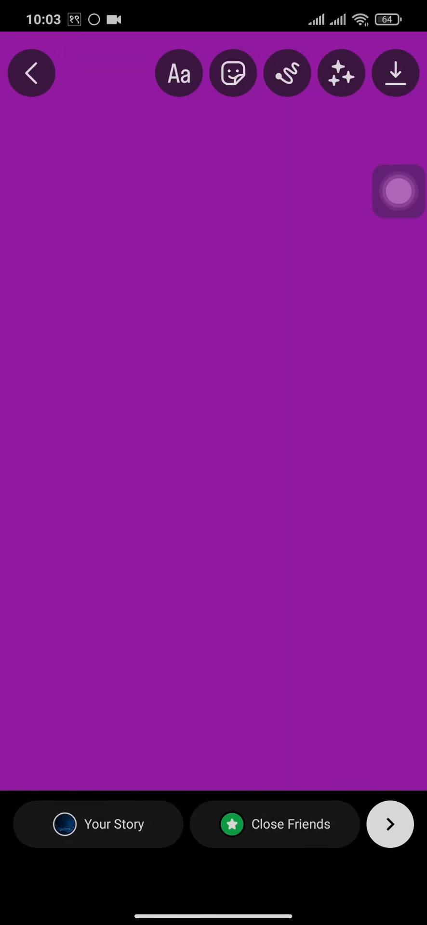